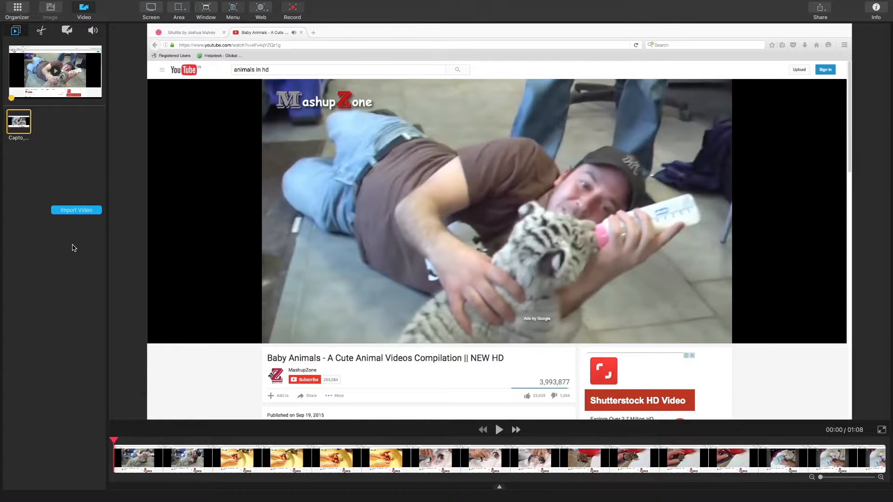
pyautogui.moveTo(67, 223)
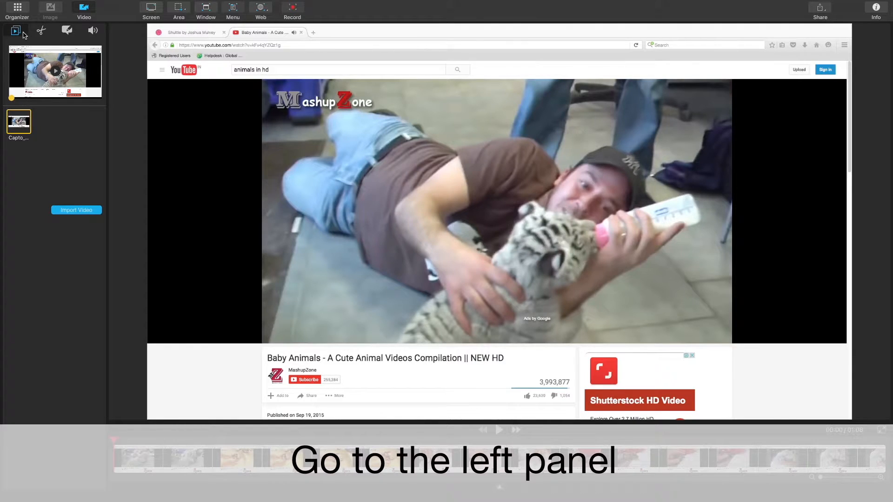
pyautogui.moveTo(14, 30)
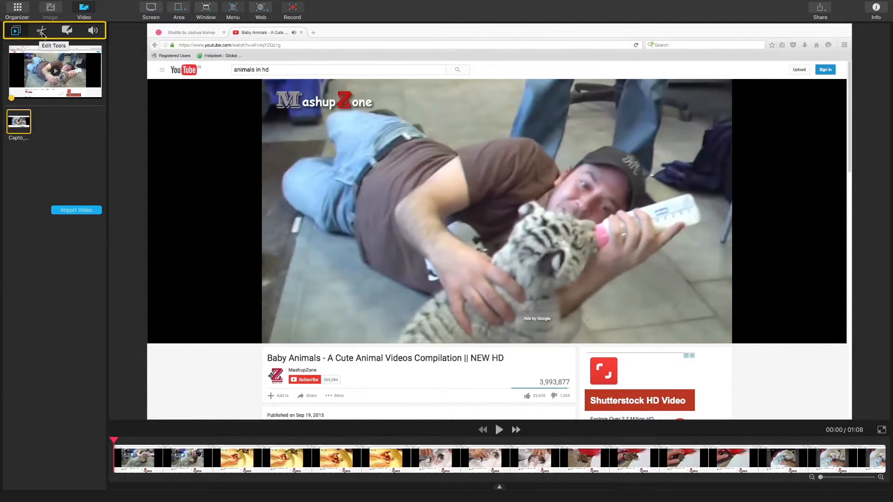
pyautogui.moveTo(67, 30)
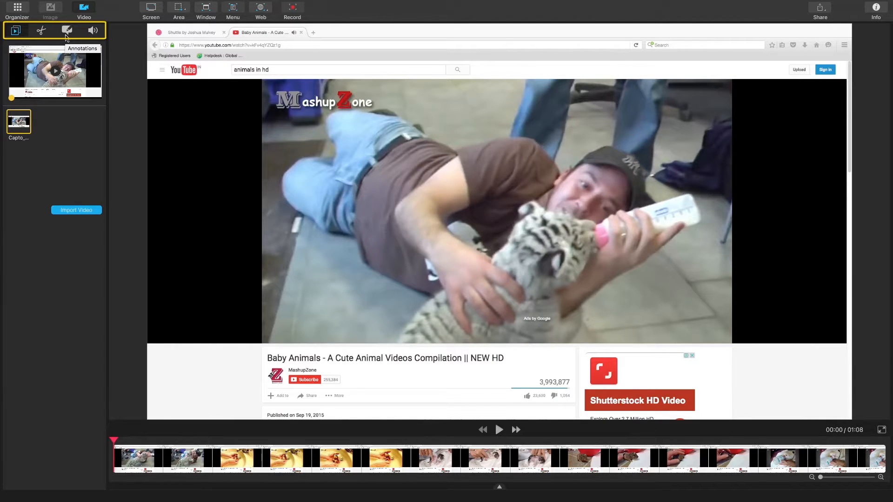
pyautogui.moveTo(93, 30)
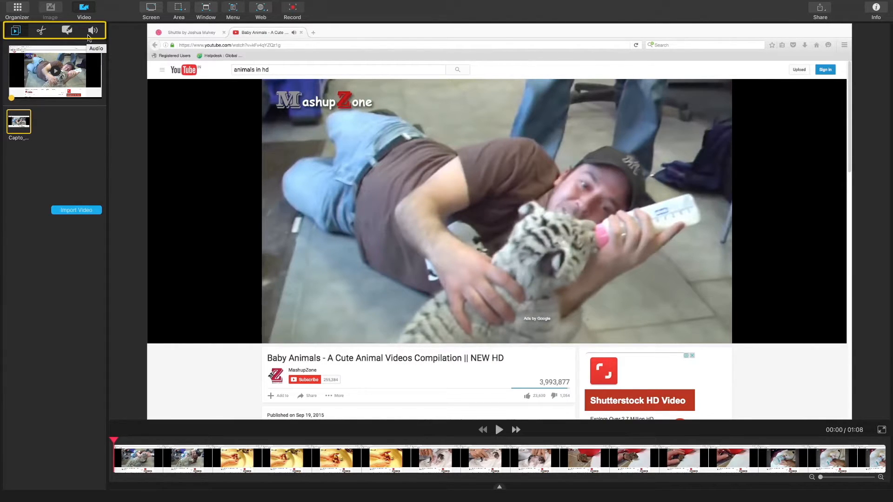
pyautogui.moveTo(16, 30)
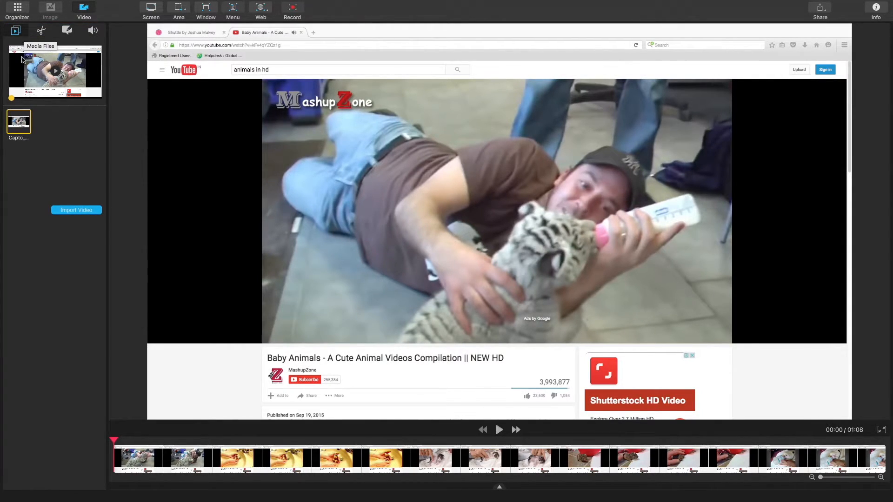
pyautogui.moveTo(52, 157)
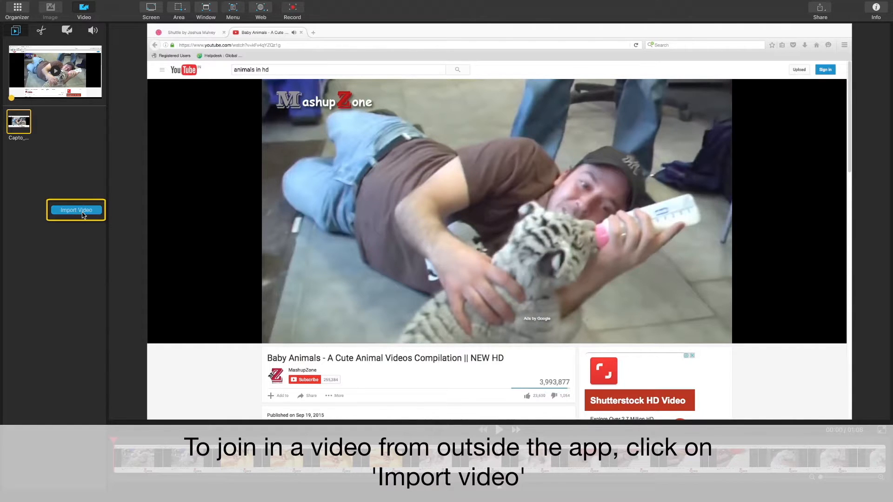
# Import the 43-second 05-30-46_pm.mov capture from Downloads into the media files
pyautogui.click(76, 210)
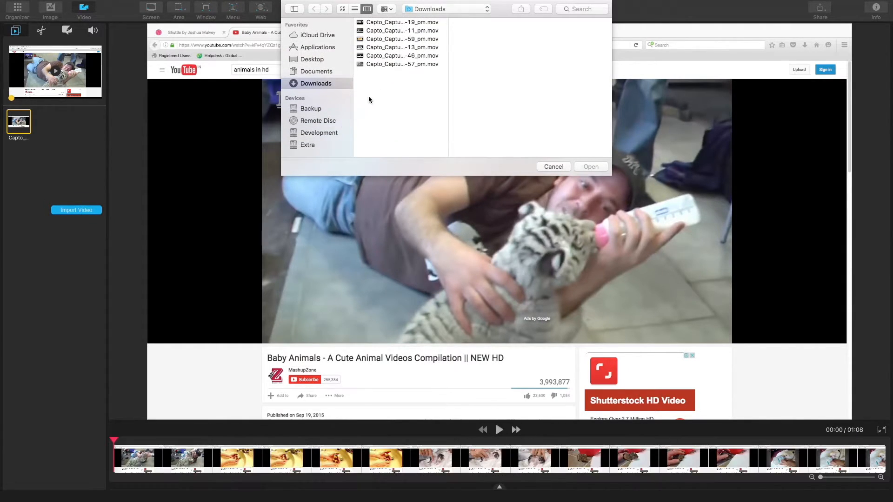
pyautogui.click(402, 63)
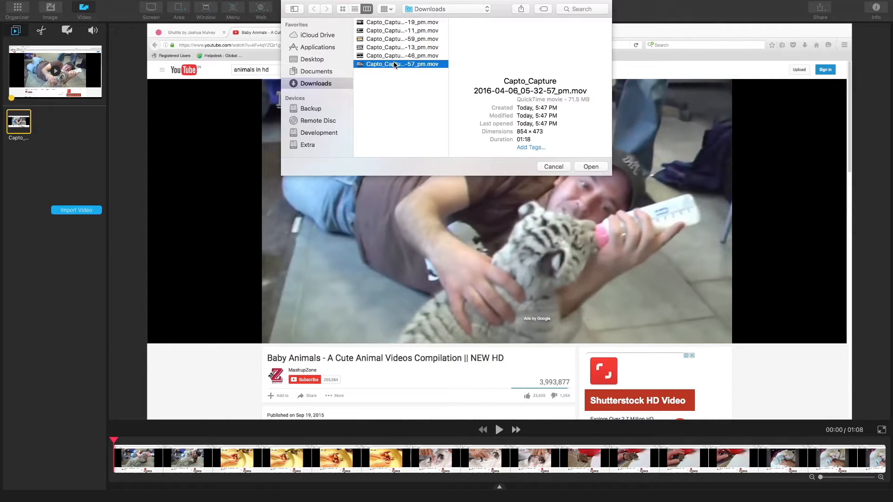
pyautogui.click(401, 56)
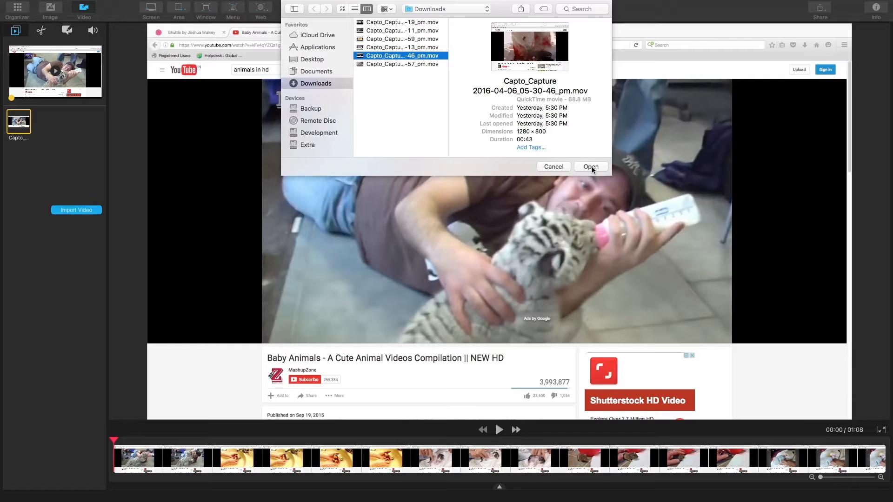
pyautogui.click(594, 167)
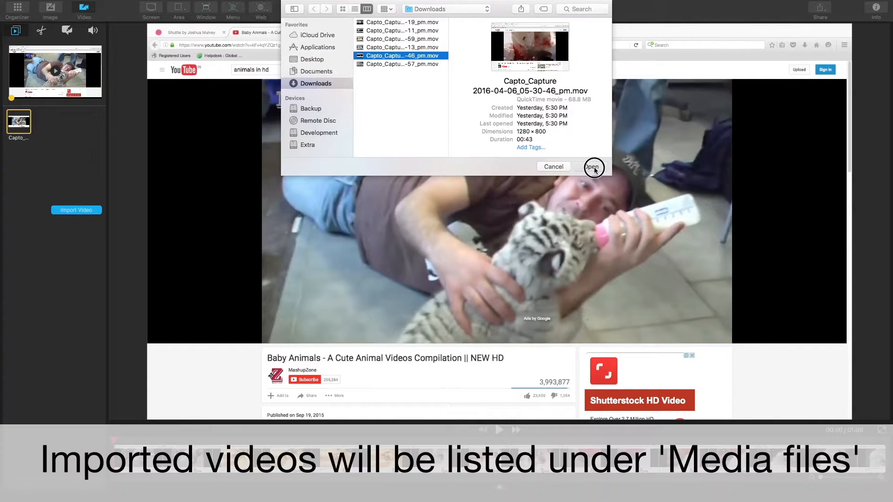
pyautogui.click(593, 167)
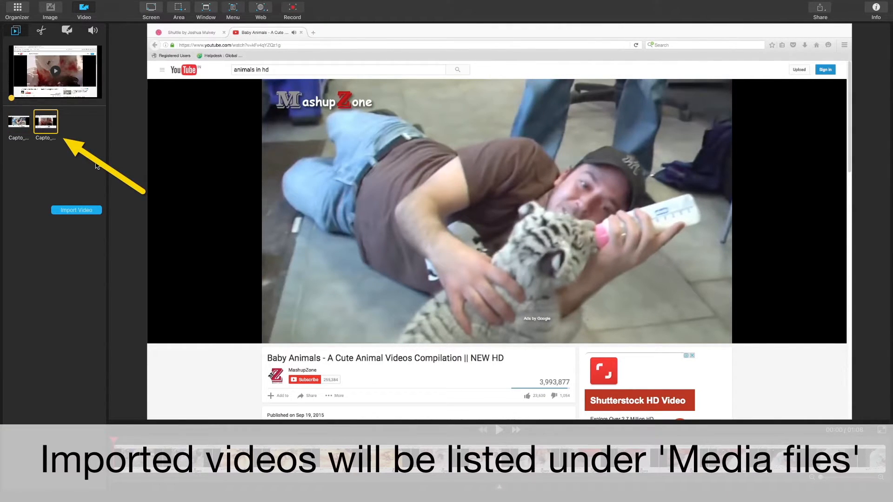
pyautogui.moveTo(86, 167)
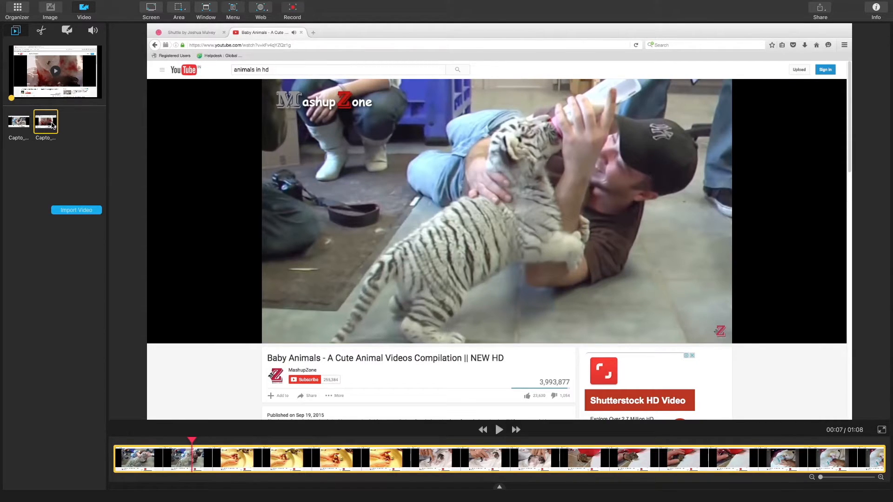
# Bring up the imported clip's actions to add it after the YouTube clip
pyautogui.rightClick(44, 123)
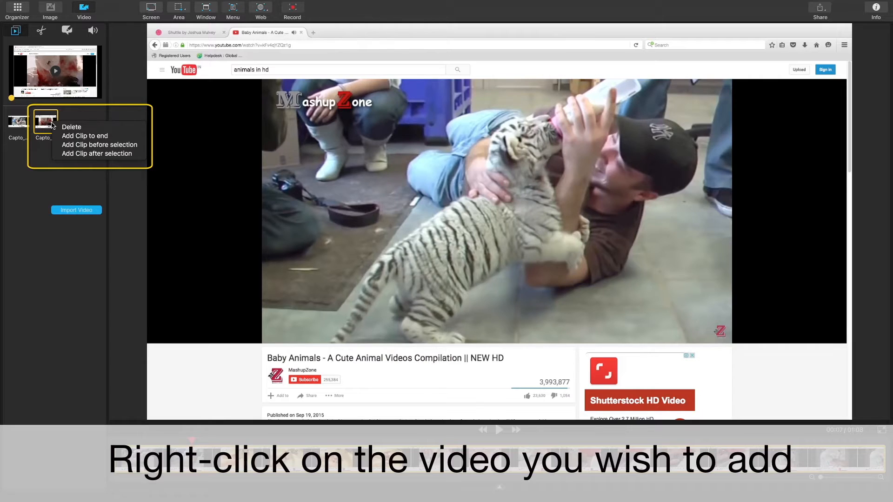
pyautogui.moveTo(68, 129)
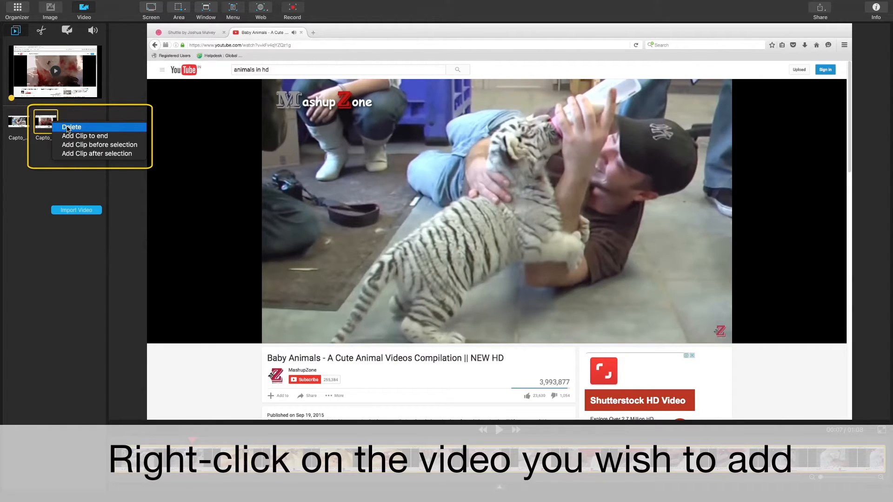
pyautogui.moveTo(76, 137)
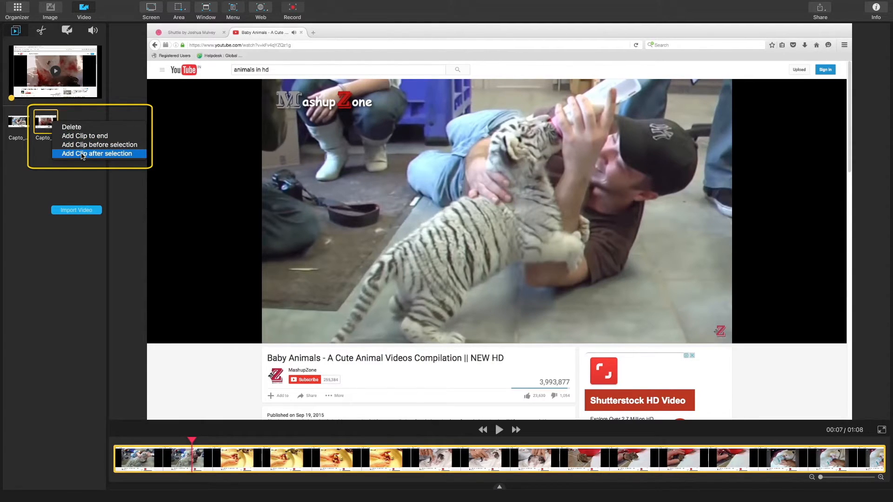
pyautogui.moveTo(87, 139)
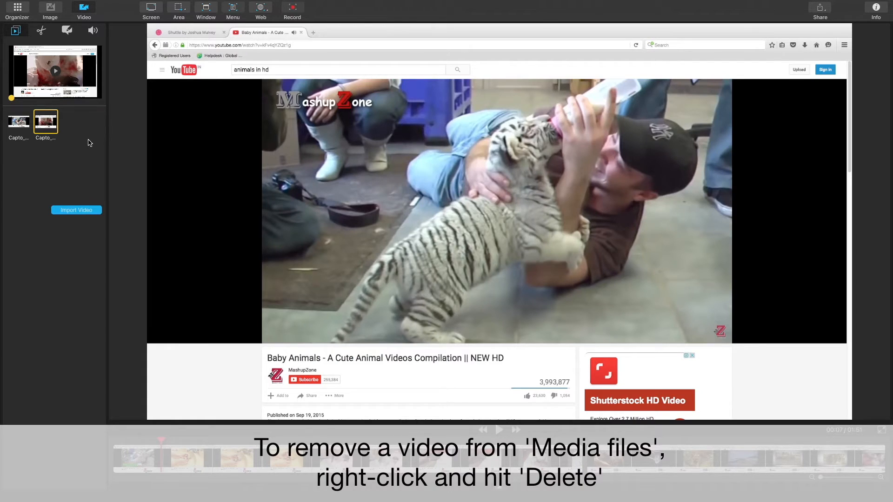
# Delete the imported clip from the media files and timeline, confirming Media in use
pyautogui.rightClick(44, 122)
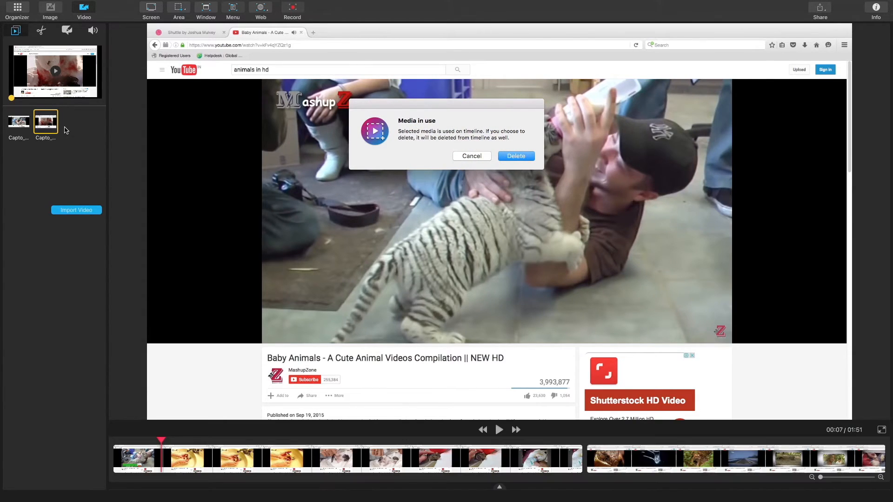
pyautogui.click(516, 156)
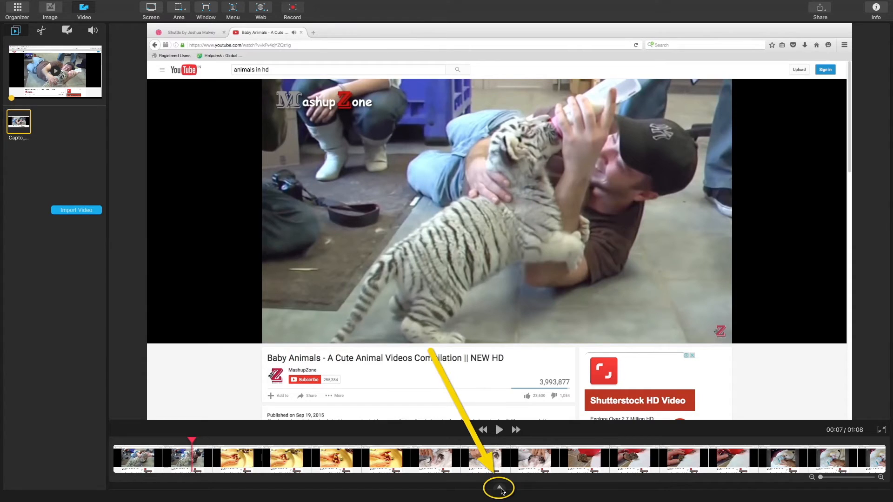
pyautogui.moveTo(502, 489)
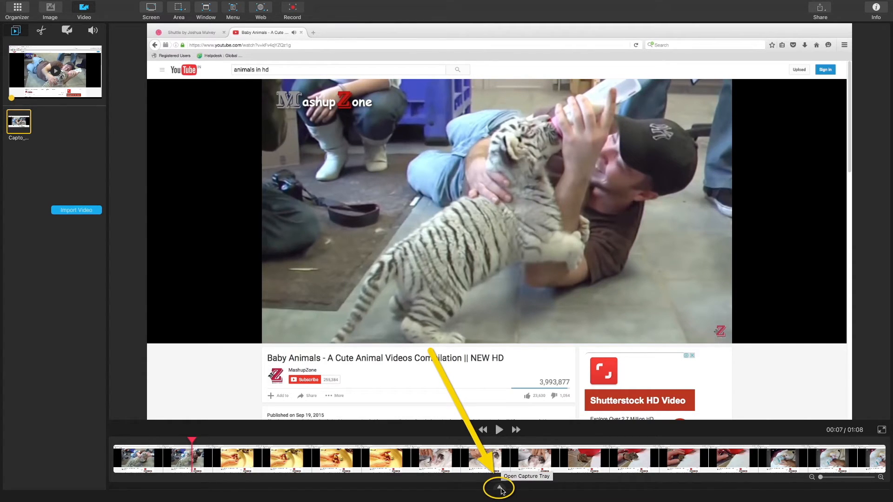
# Open the capture tray and add a chosen earlier capture to the timeline's end
pyautogui.click(498, 488)
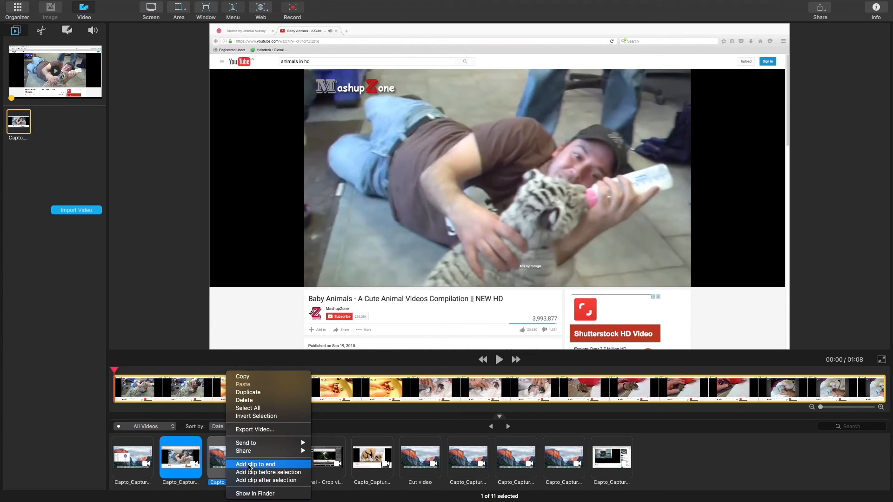
pyautogui.click(251, 464)
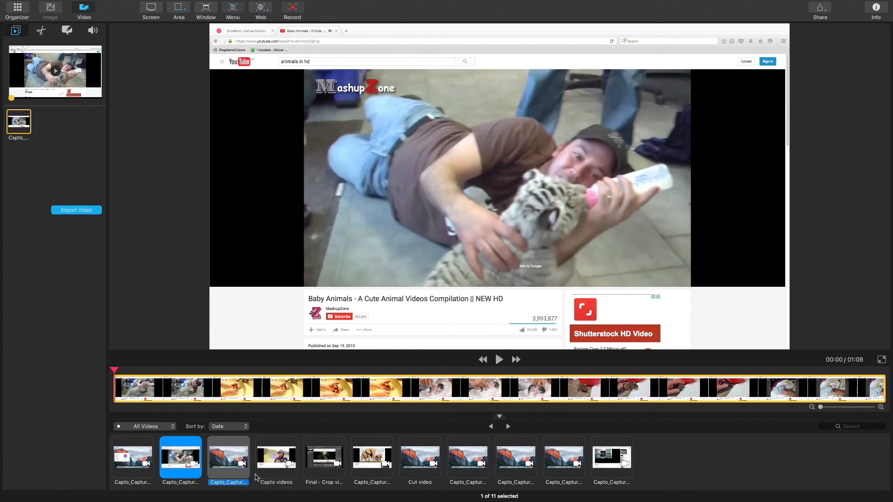